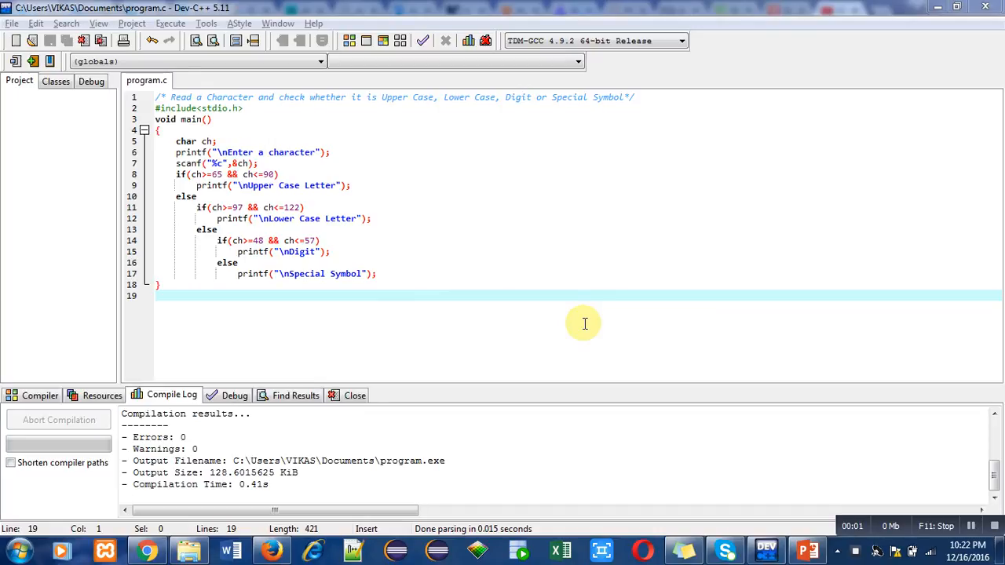
mouse_move(434, 227)
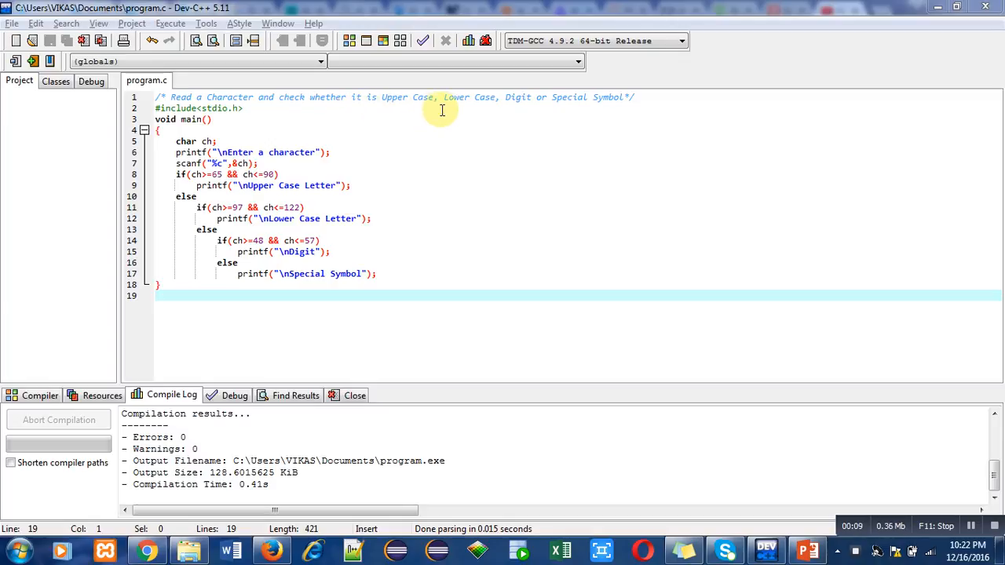
mouse_move(609, 107)
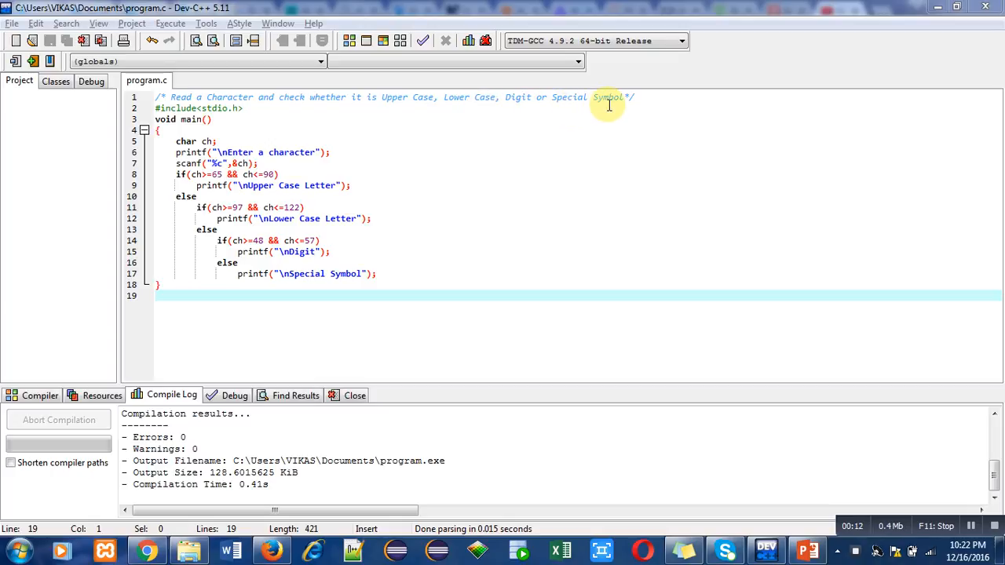
mouse_move(298, 97)
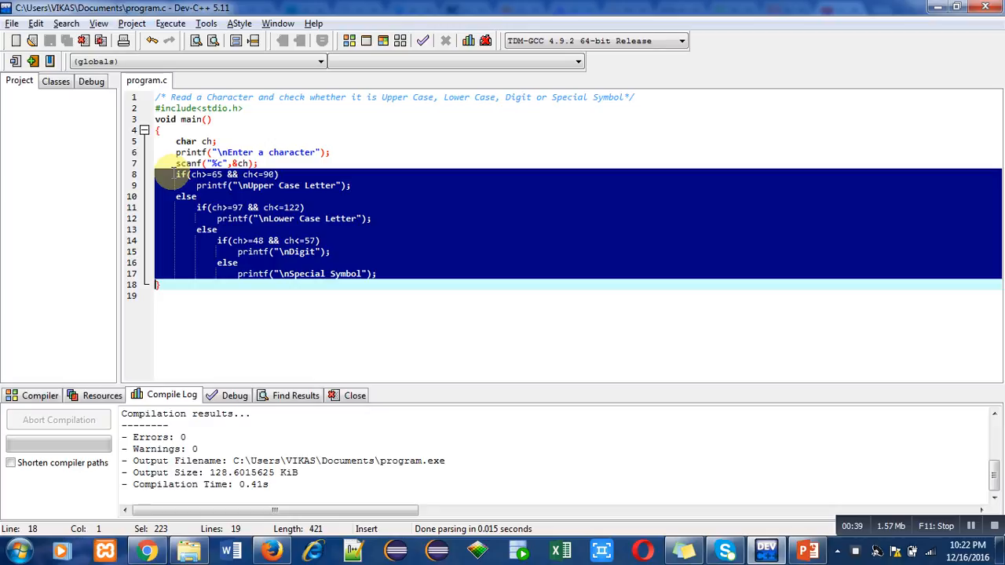
mouse_move(174, 175)
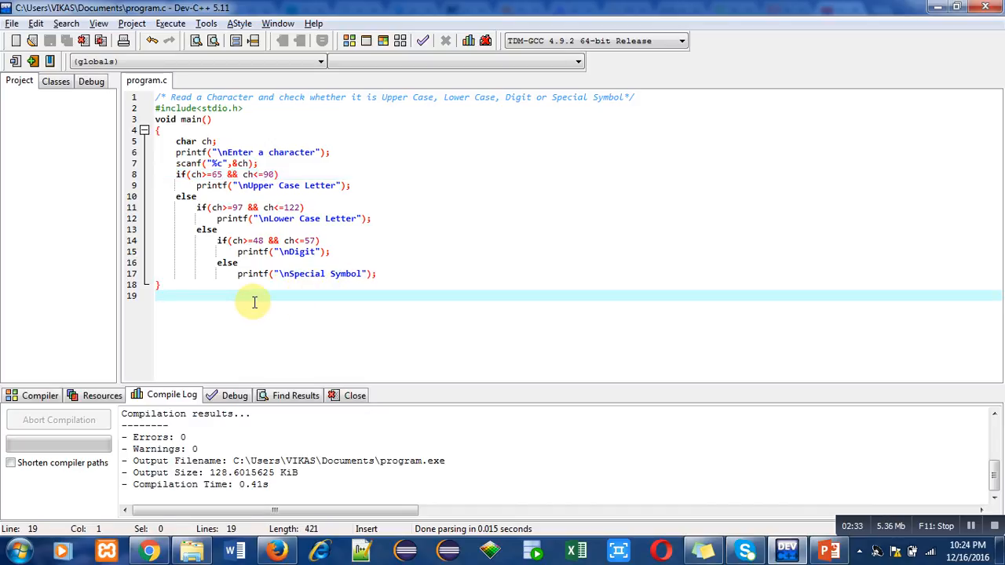
Step: Compile the program and run it, entering A and then e in the console
click(170, 24)
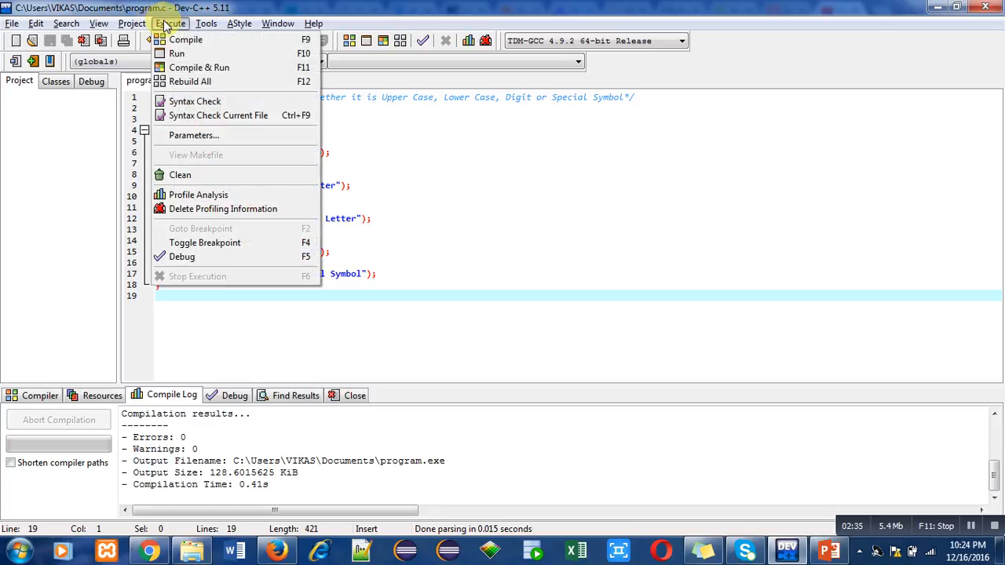
click(185, 39)
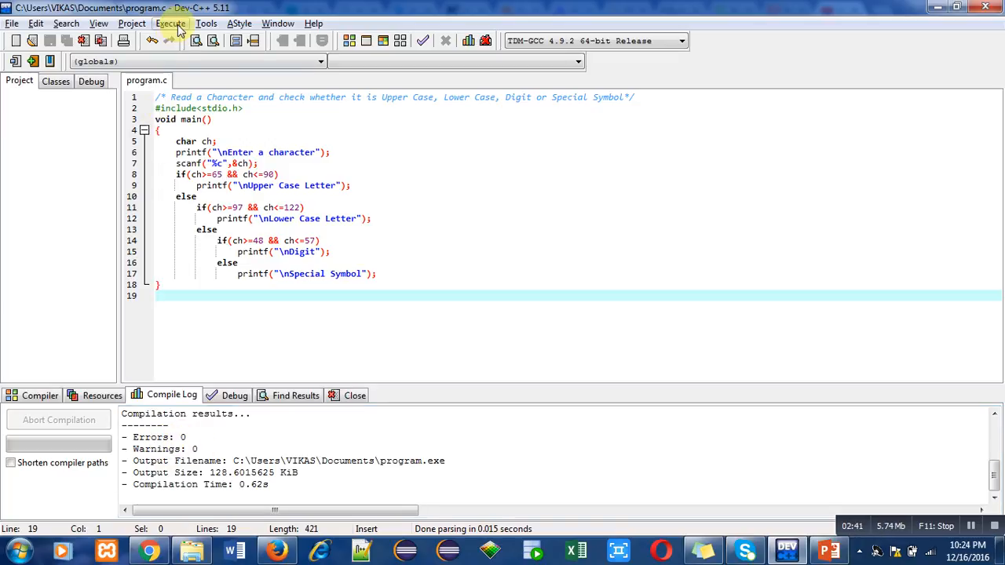
click(169, 23)
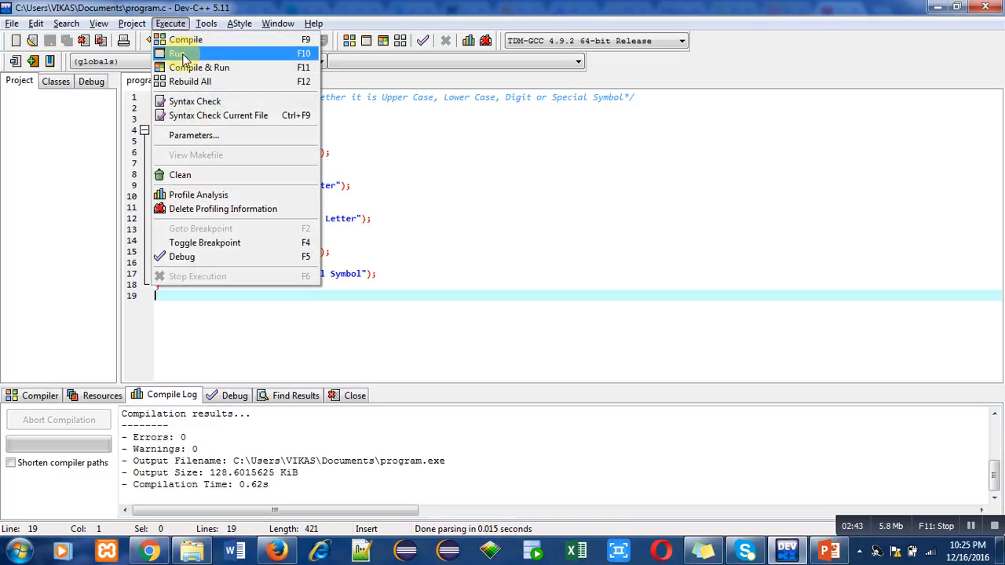
click(178, 53)
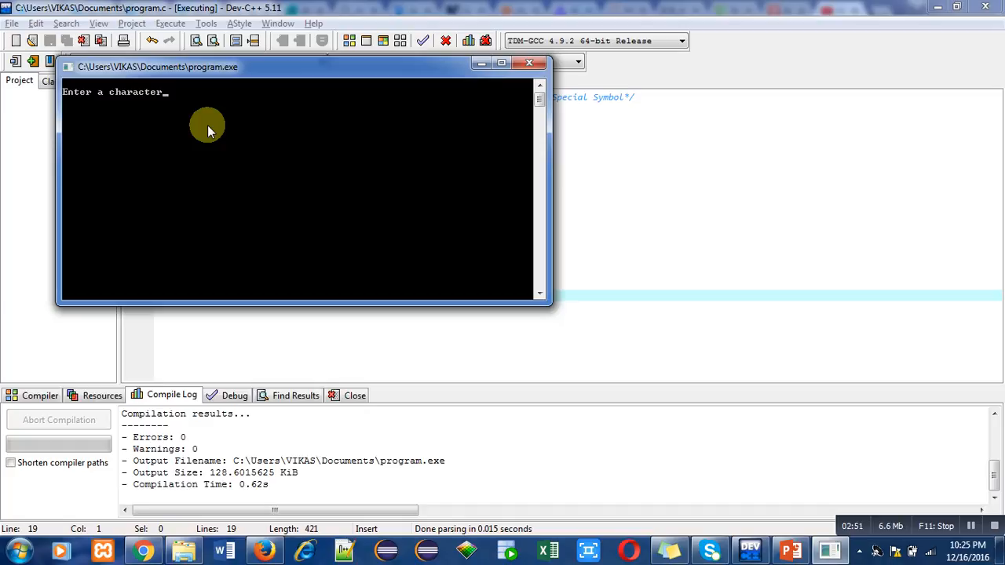
text(A)
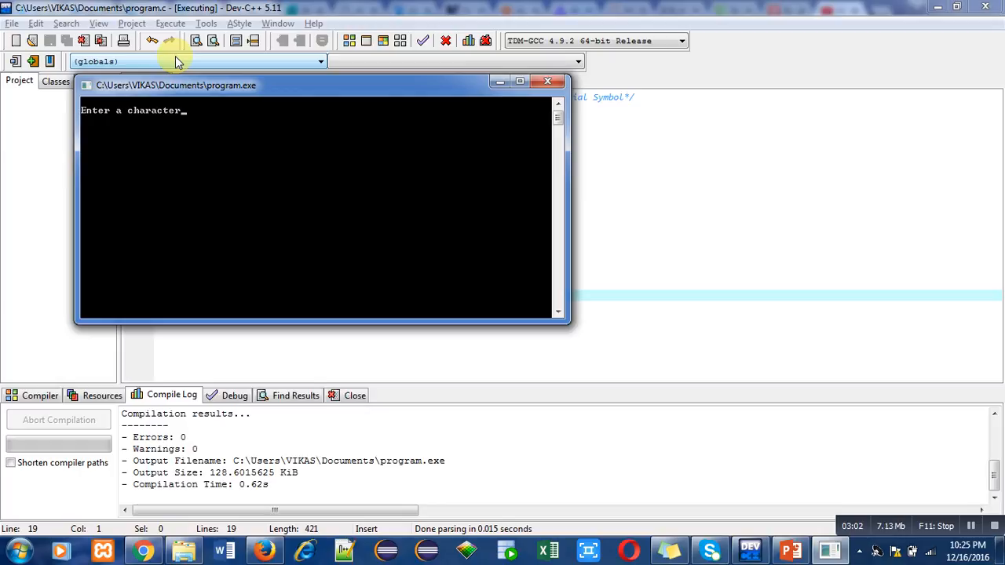
text(e)
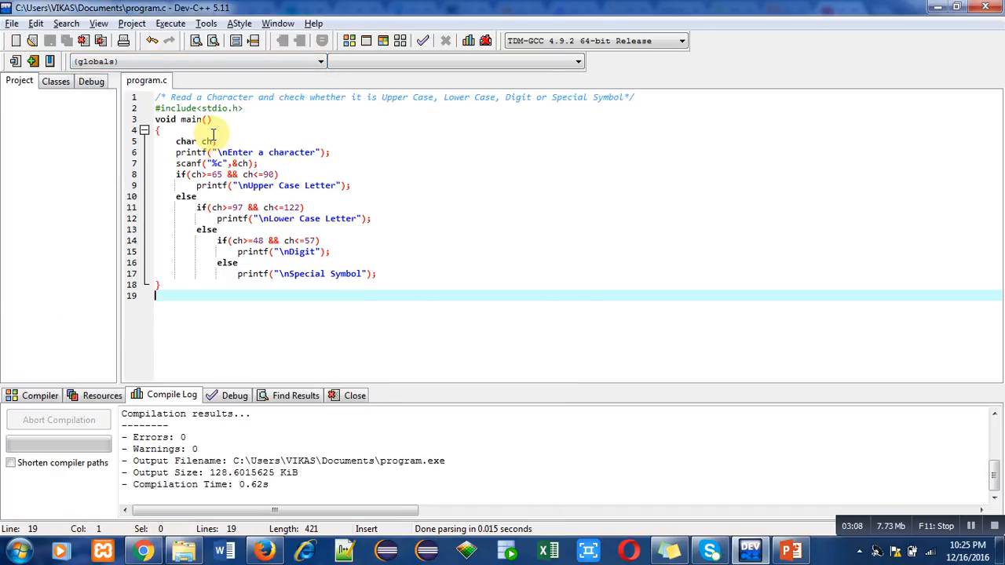
Step: Run the program twice more, testing $ as a special symbol and 4 as a digit
click(169, 24)
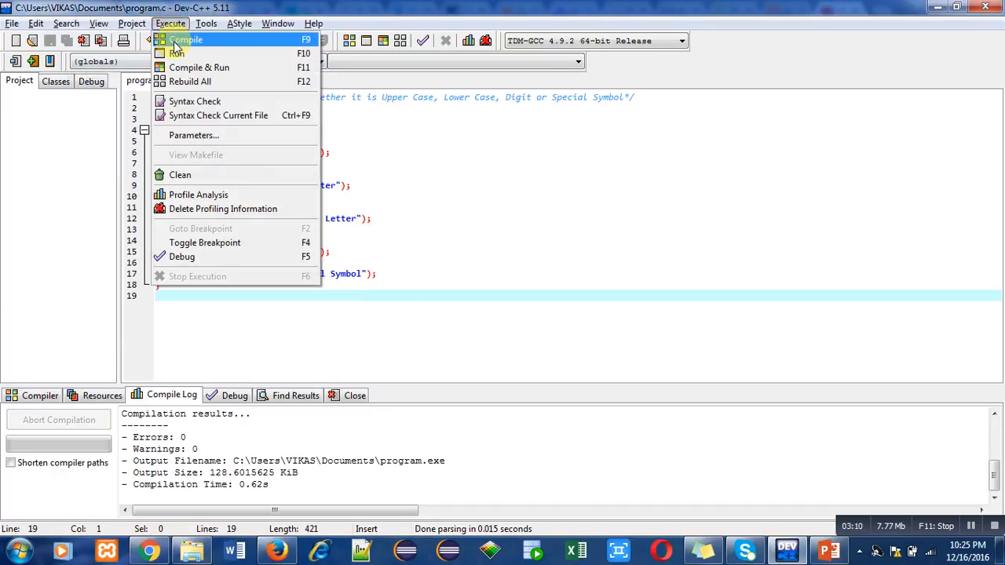
click(198, 66)
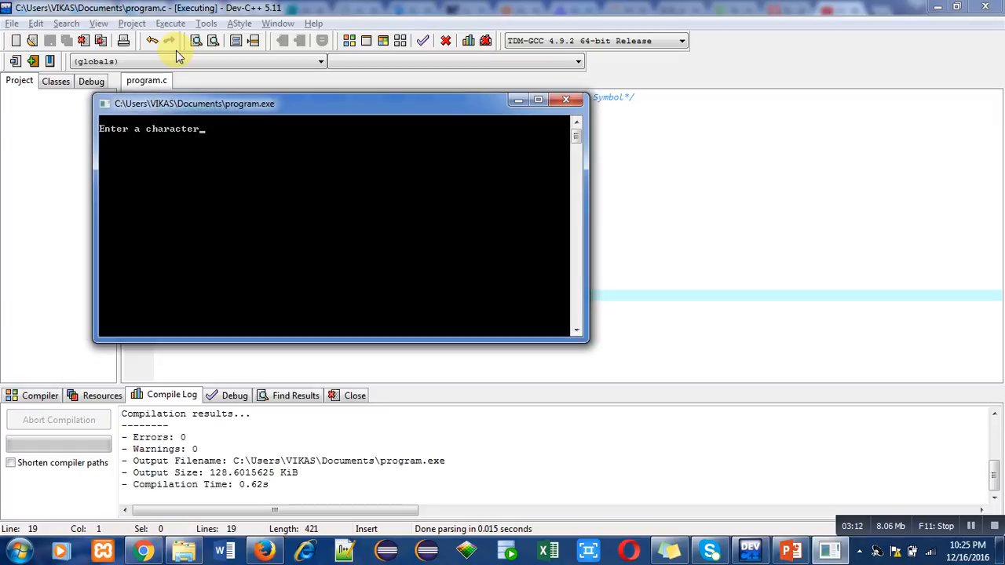
text($)
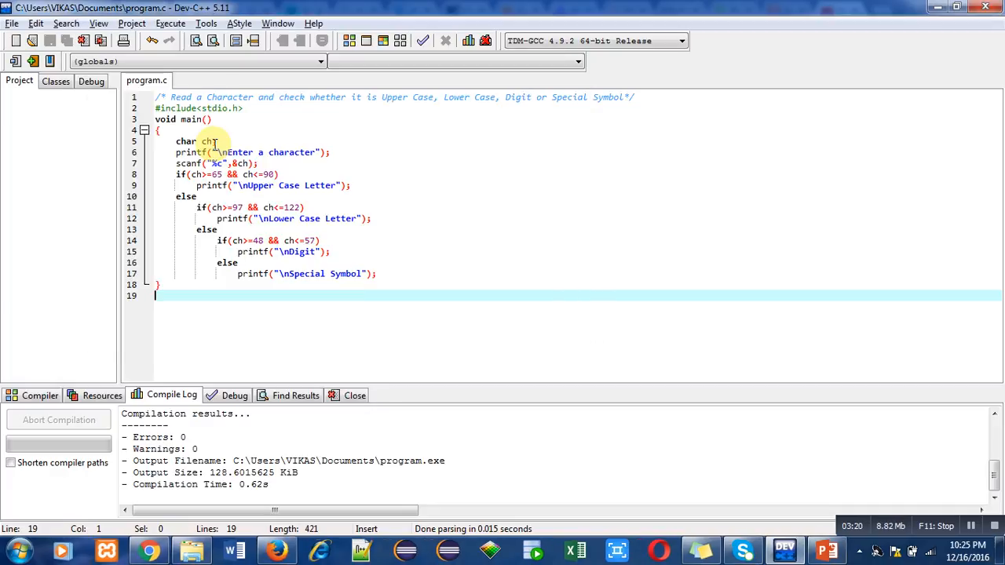
click(170, 23)
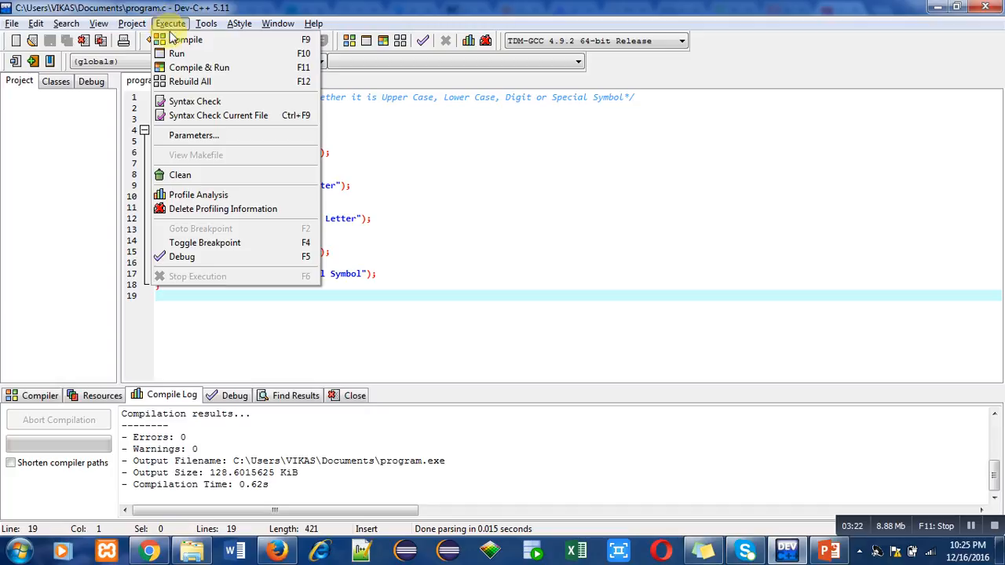
click(176, 54)
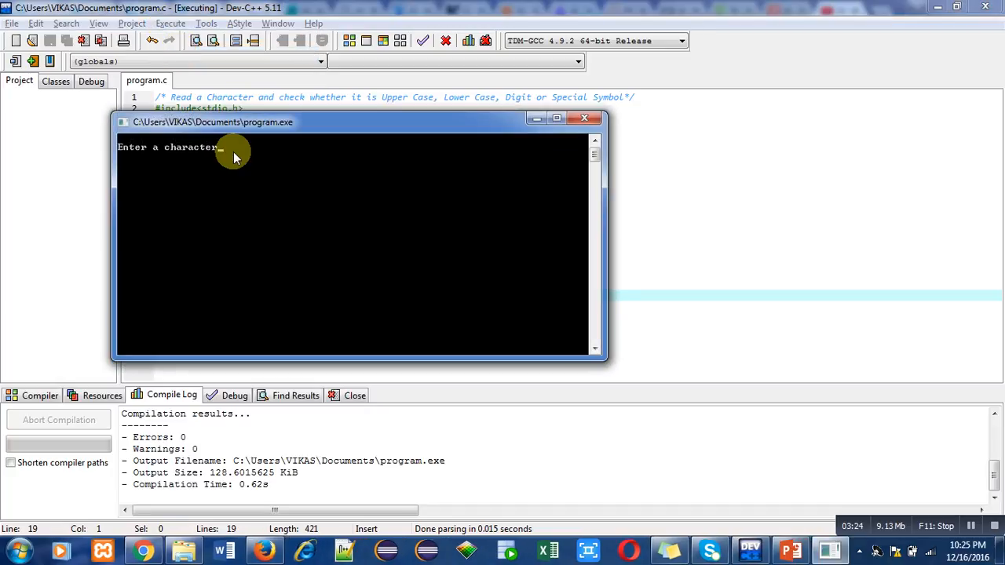
text(4)
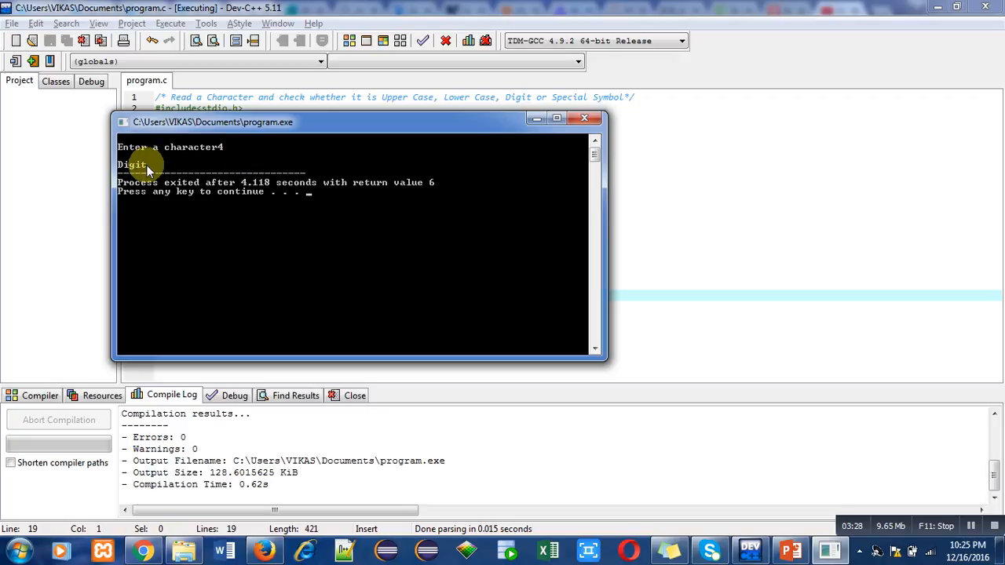
Step: Close the finished console window and return to the source code
click(584, 118)
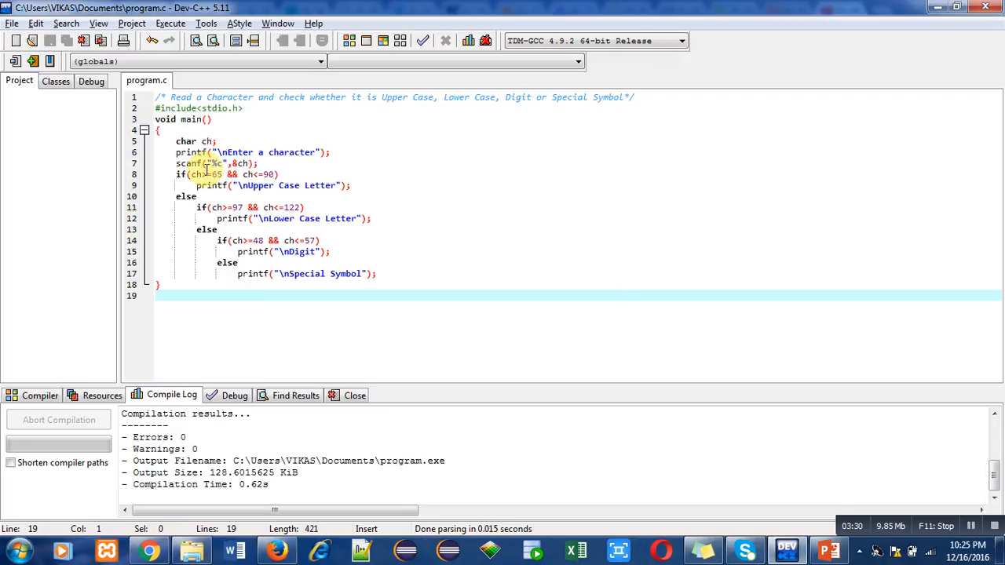
mouse_move(440, 230)
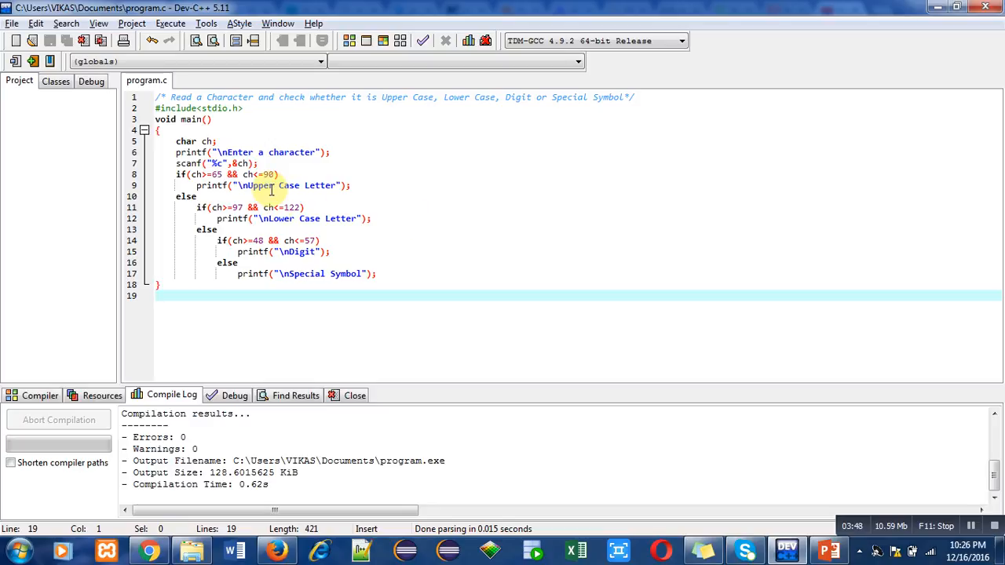
mouse_move(212, 186)
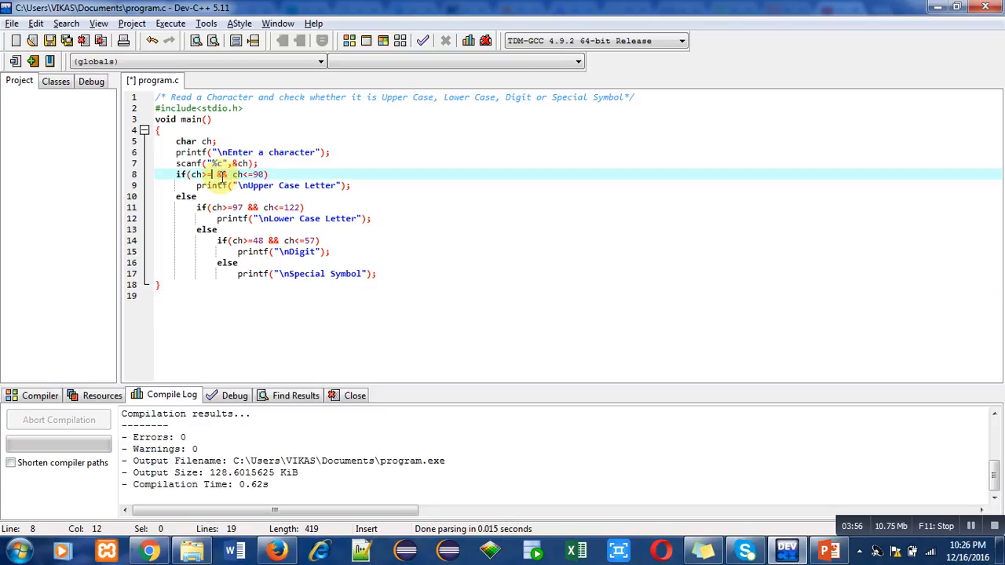
Step: Replace the ASCII codes with character literals 'A'/'Z', 'a'/'z' and '0'/'9' in the three conditions
text('A')
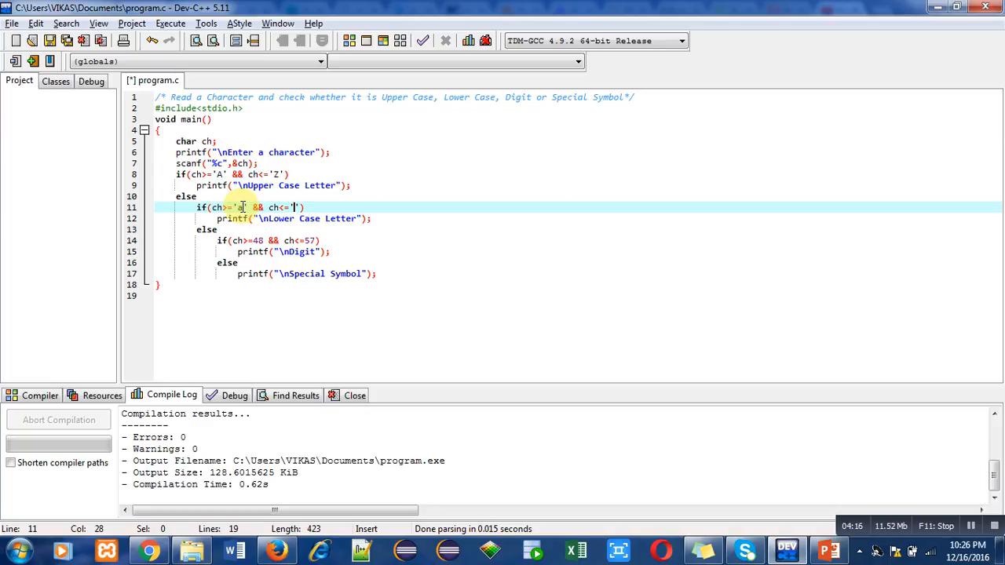
text('')
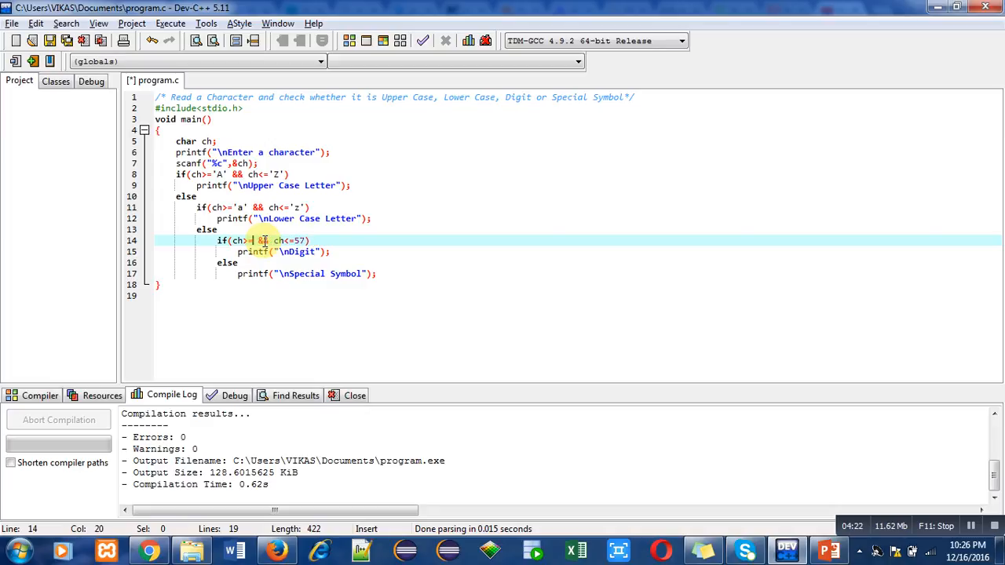
text('0')
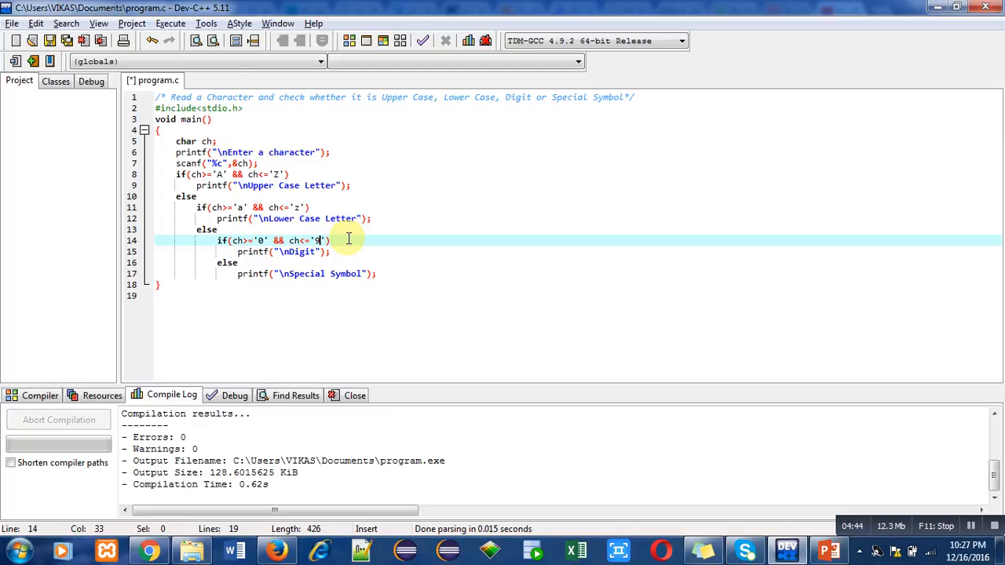
click(170, 24)
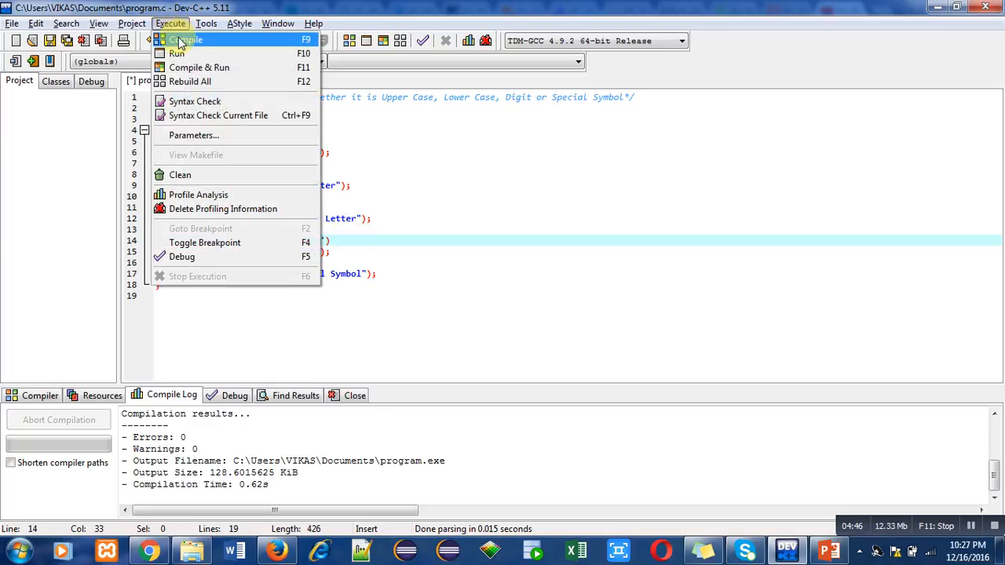
Step: Compile the revised program and run it with the input A
click(169, 23)
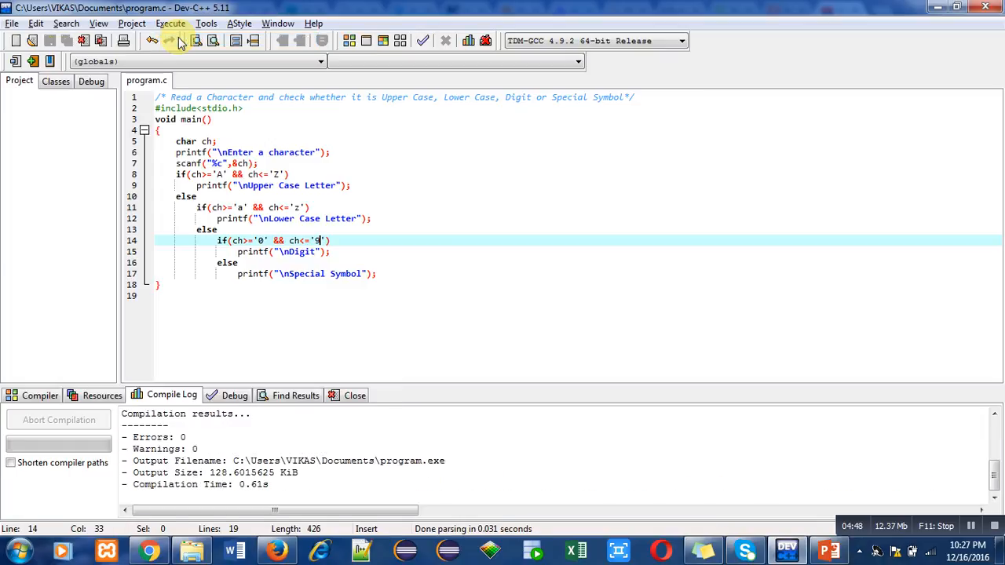
click(170, 24)
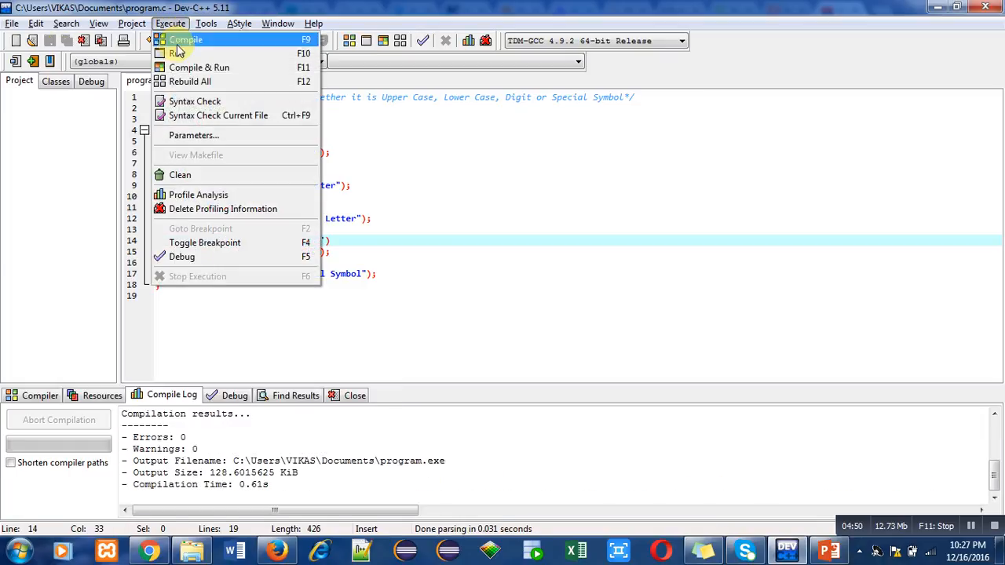
click(198, 66)
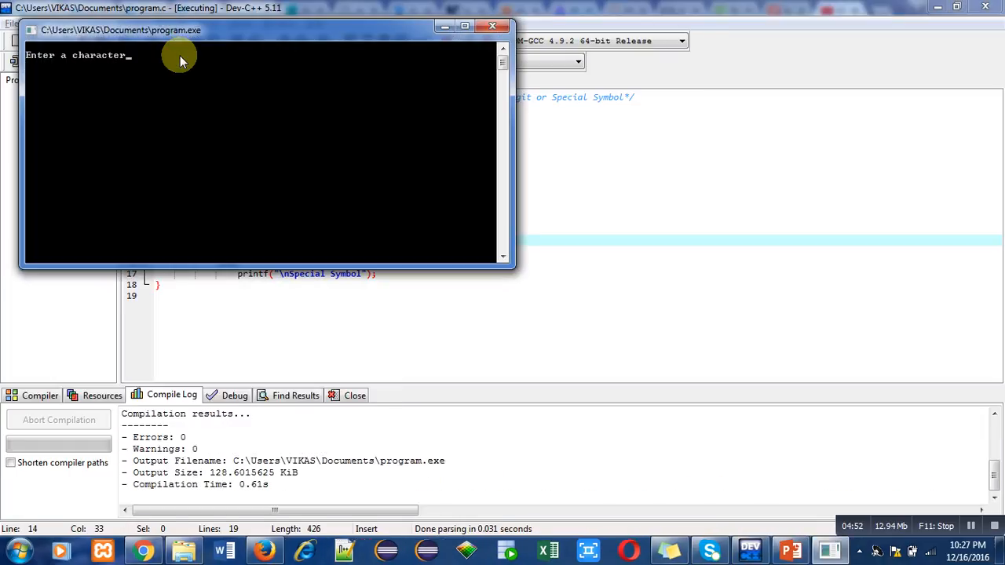
text(A)
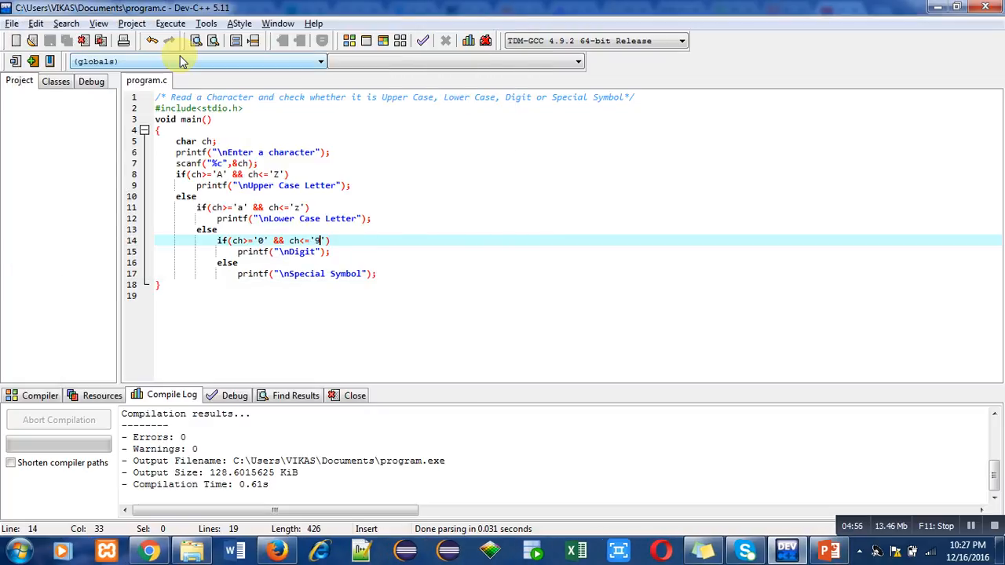
Step: Run the program again with $, which the console reports as Special Symbol
click(170, 24)
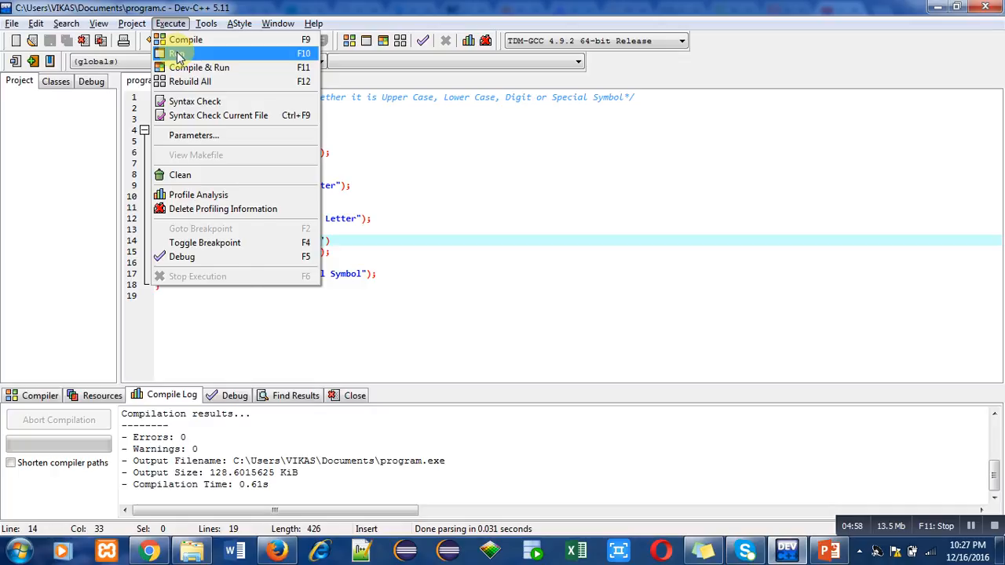
click(179, 54)
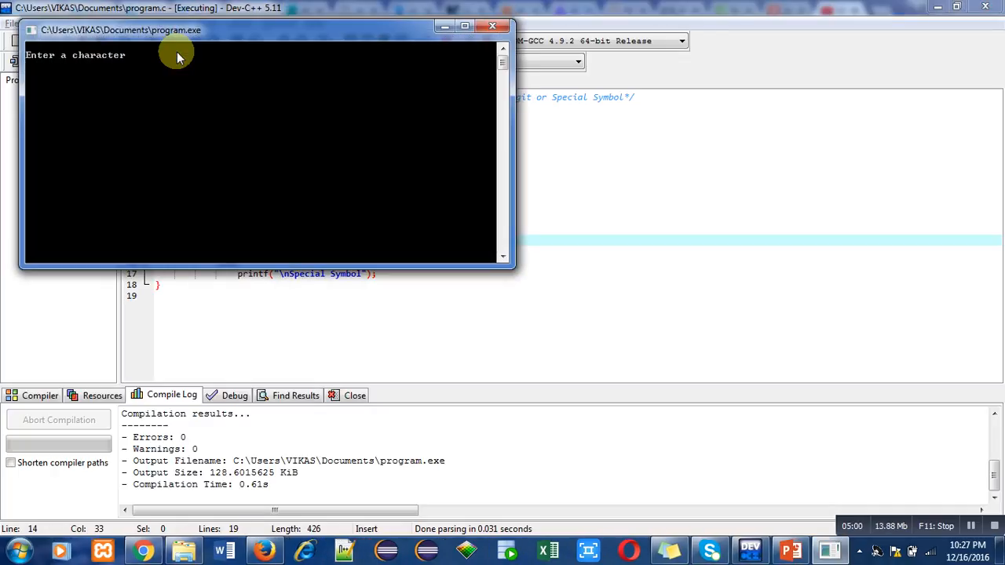
text($)
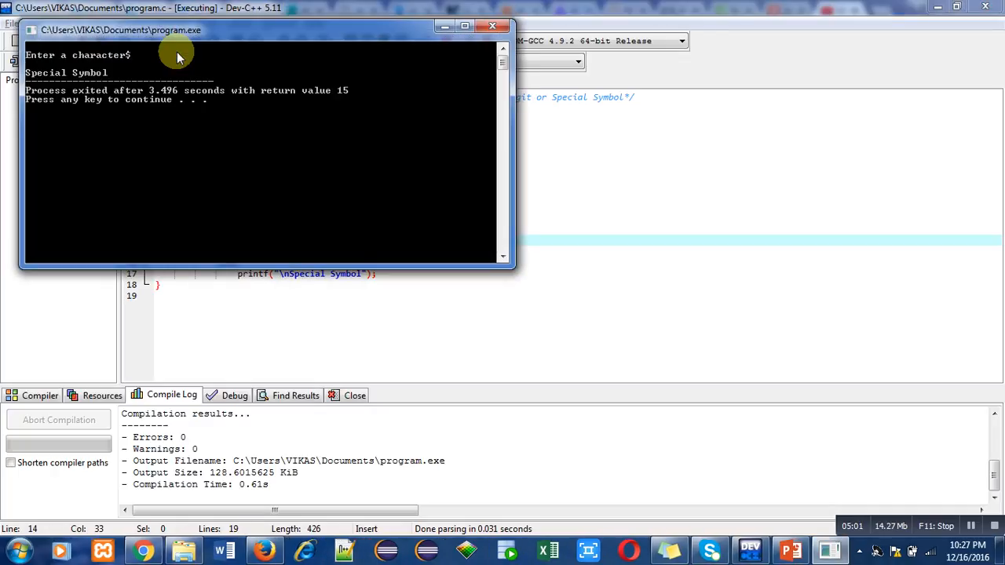